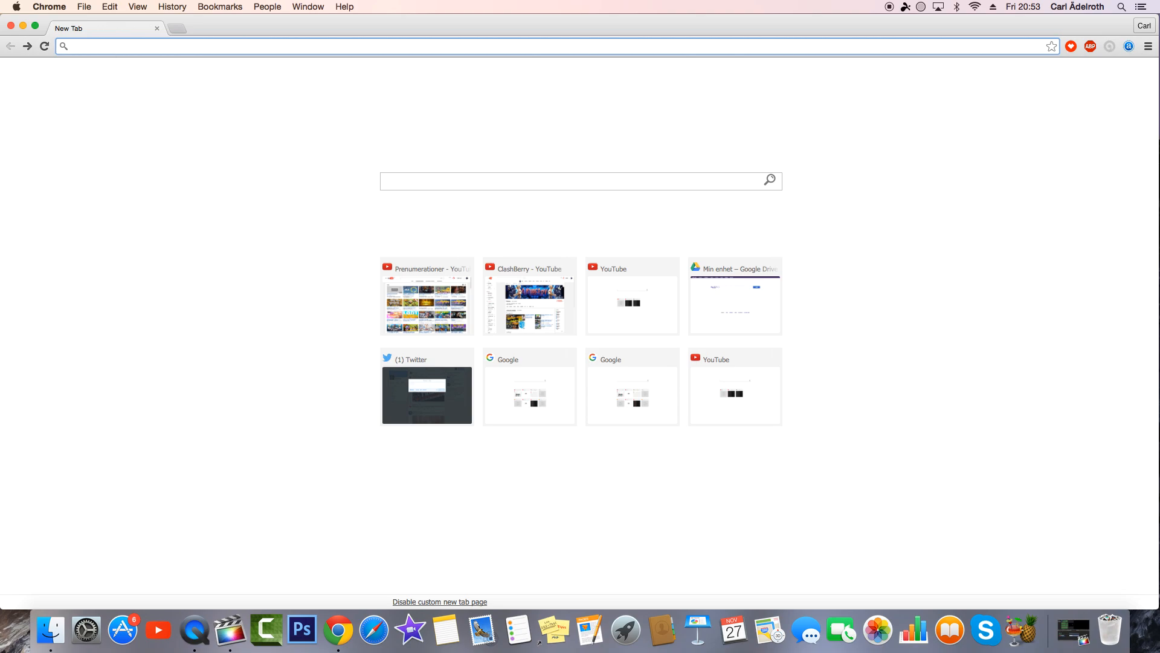
Step: Go to macid.co and scroll to the Compatibility list of supported Macs and iOS devices
{"action": "type", "text": "macid.co"}
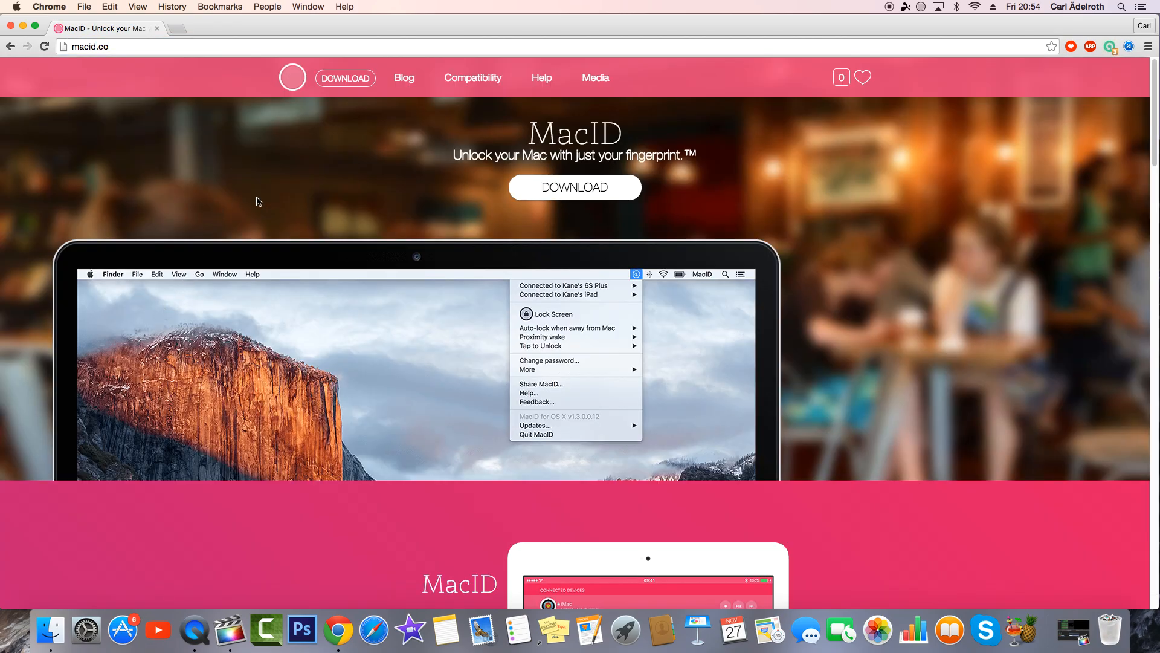
{"action": "scroll", "scroll_direction": "down", "scroll_amount": 3}
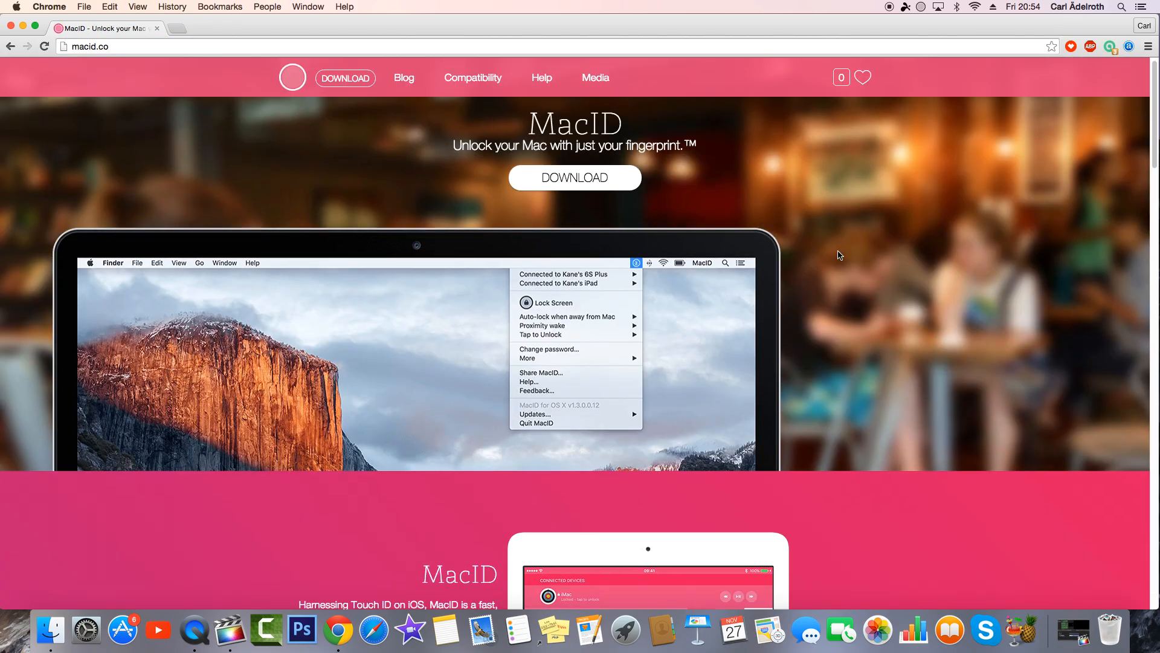
{"action": "scroll", "scroll_direction": "down", "scroll_amount": 3}
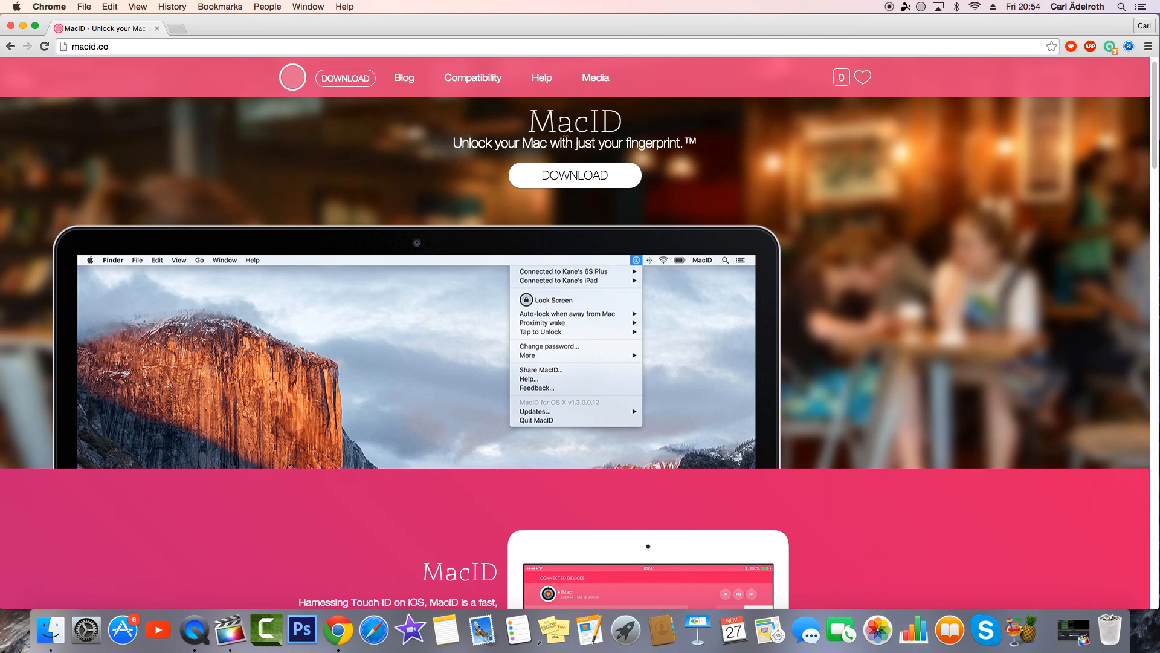
{"action": "scroll", "scroll_direction": "down", "scroll_amount": 3}
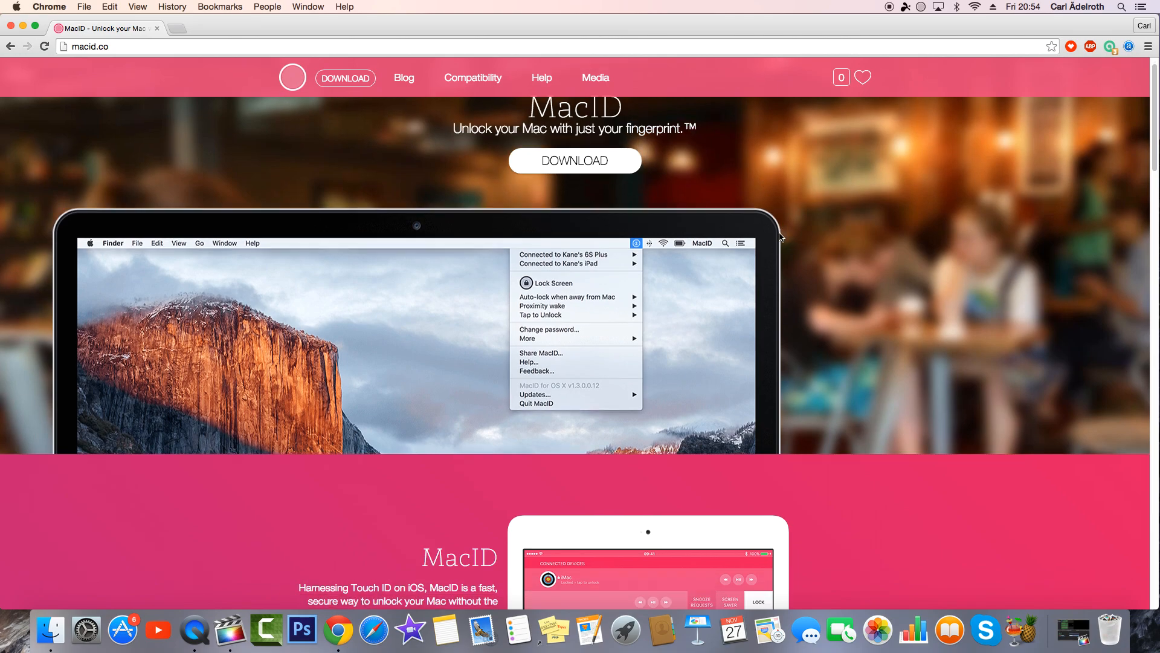
{"action": "scroll", "scroll_direction": "down", "scroll_amount": 3}
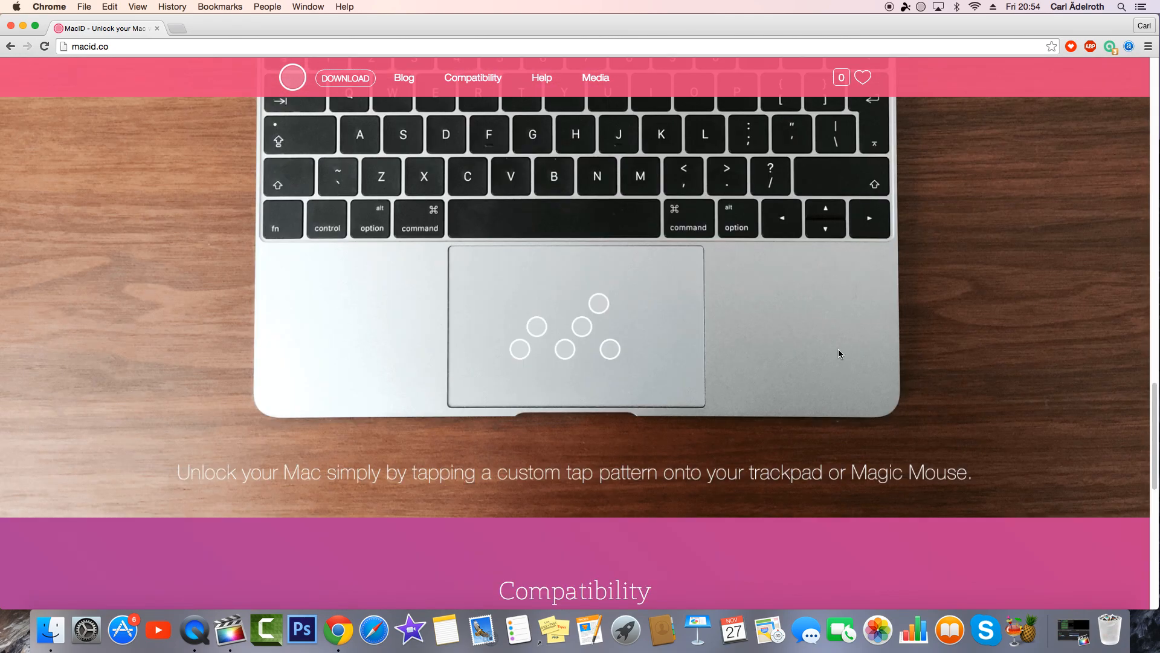
{"action": "scroll", "scroll_direction": "down", "scroll_amount": 3}
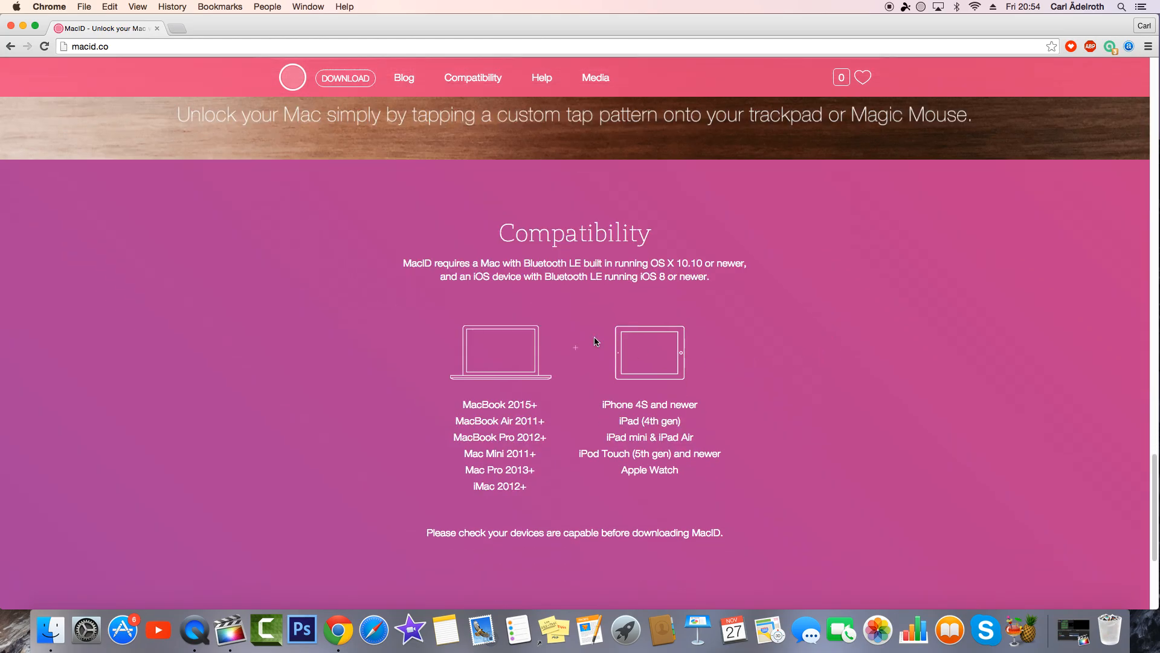
{"action": "scroll", "scroll_direction": "down", "scroll_amount": 3}
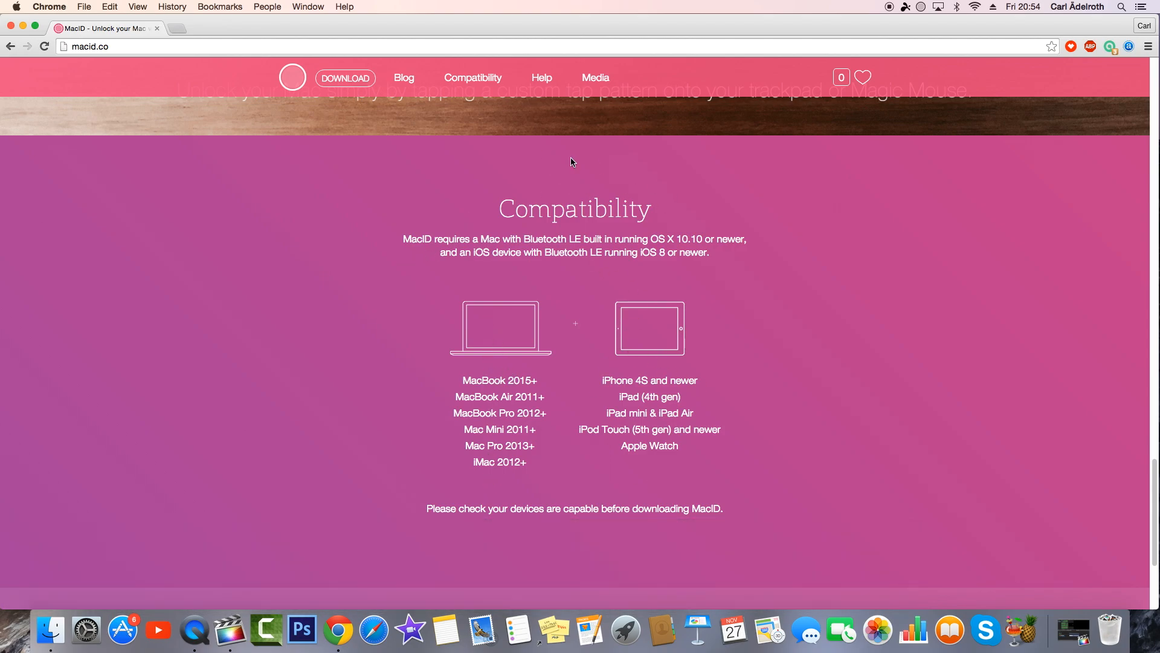
{"action": "mouse_move", "coordinate": [827, 325]}
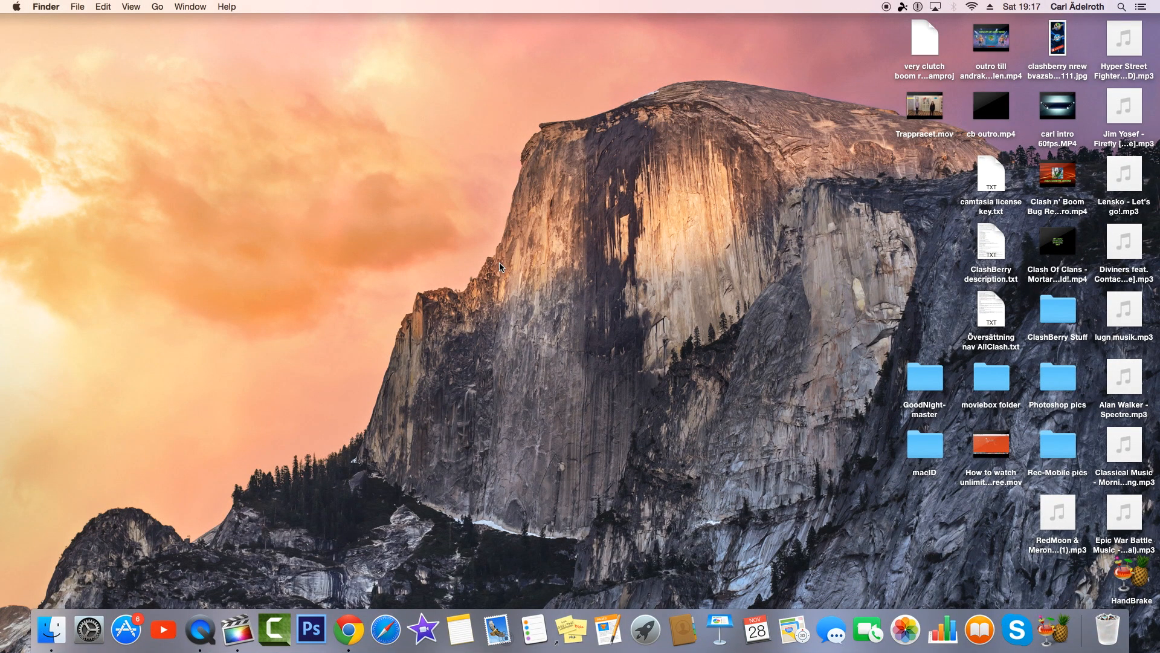
{"action": "mouse_move", "coordinate": [700, 91]}
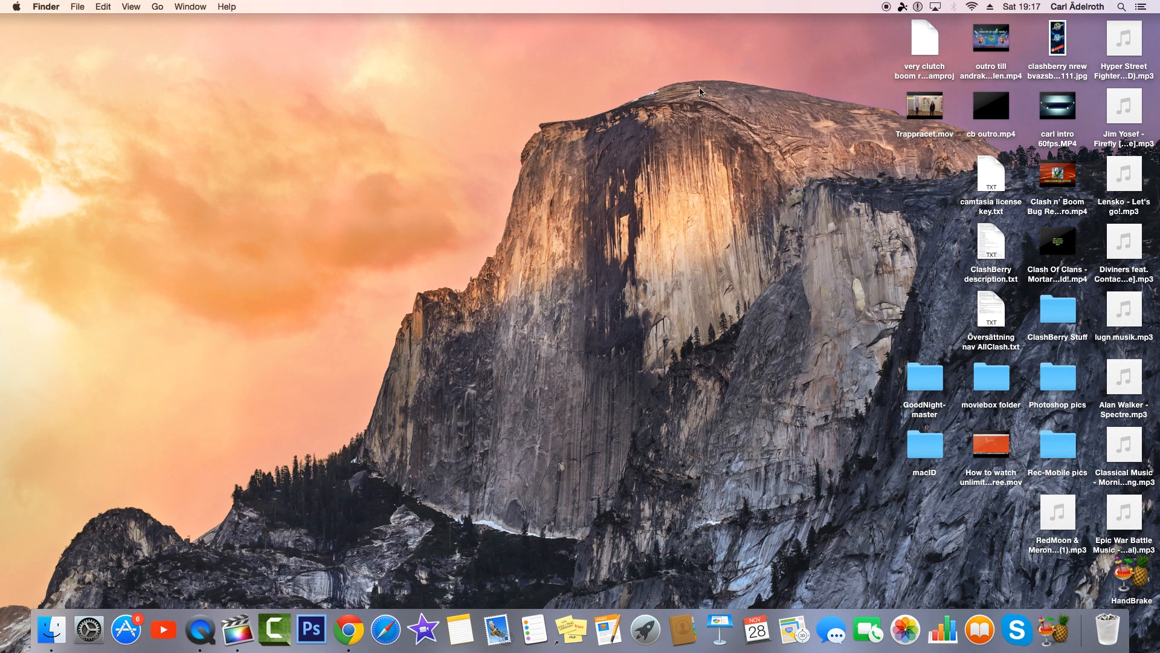
Step: Check the menu-bar Bluetooth status, which reports Bluetooth as off
{"action": "left_click", "coordinate": [953, 8]}
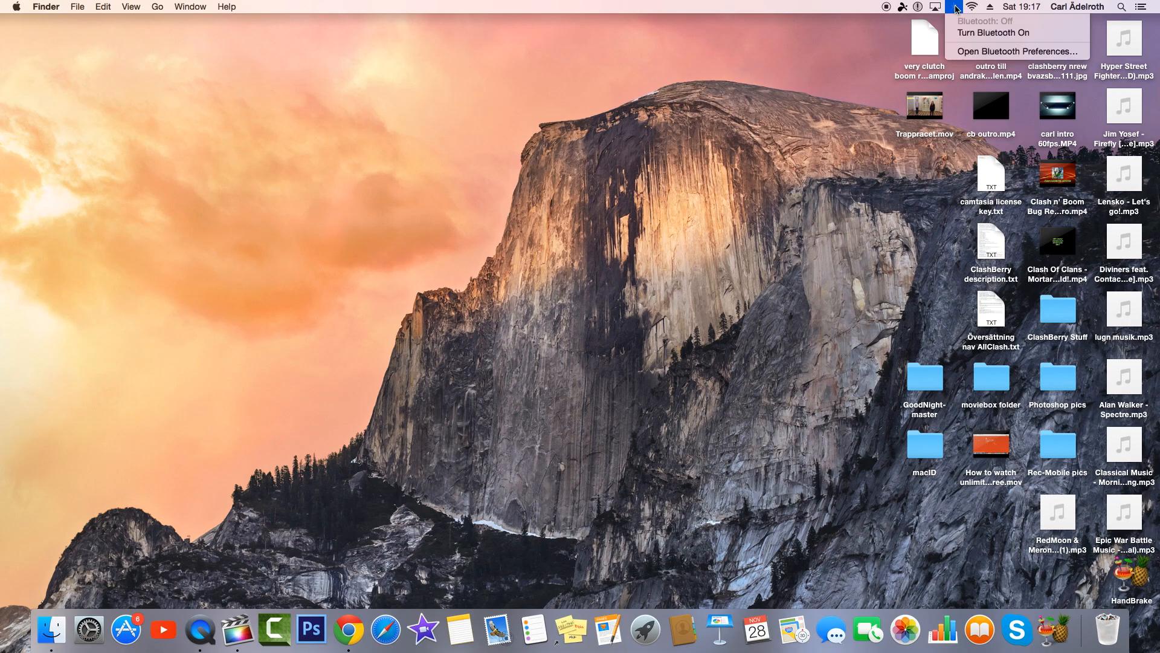
{"action": "mouse_move", "coordinate": [995, 32]}
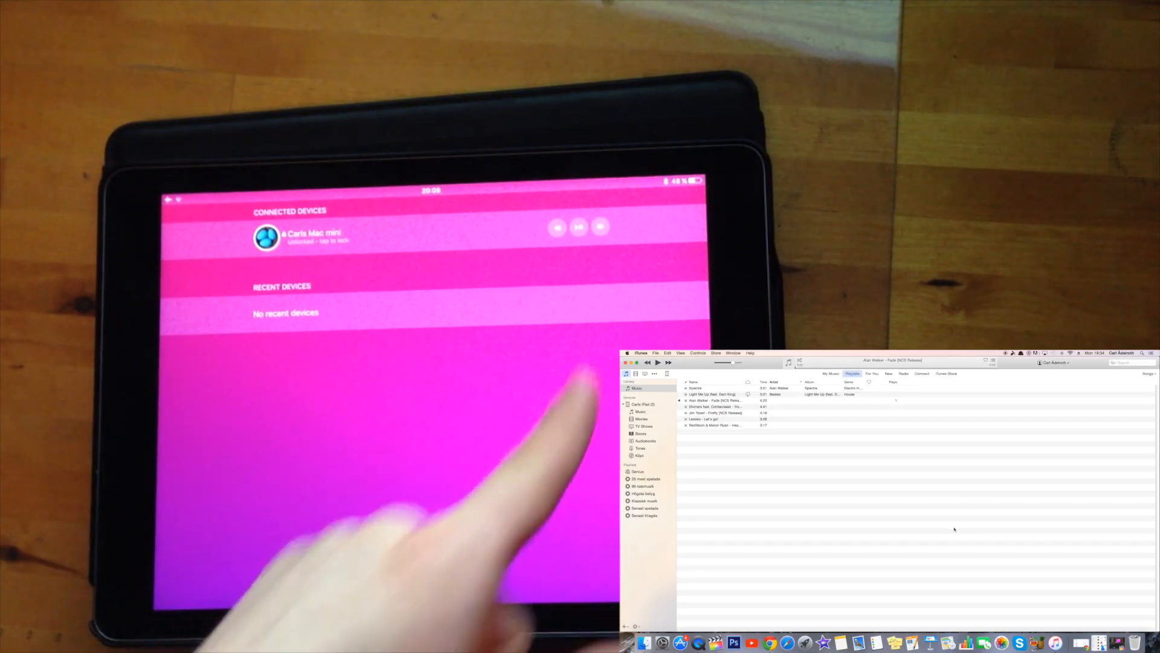
{"action": "left_click", "coordinate": [658, 362]}
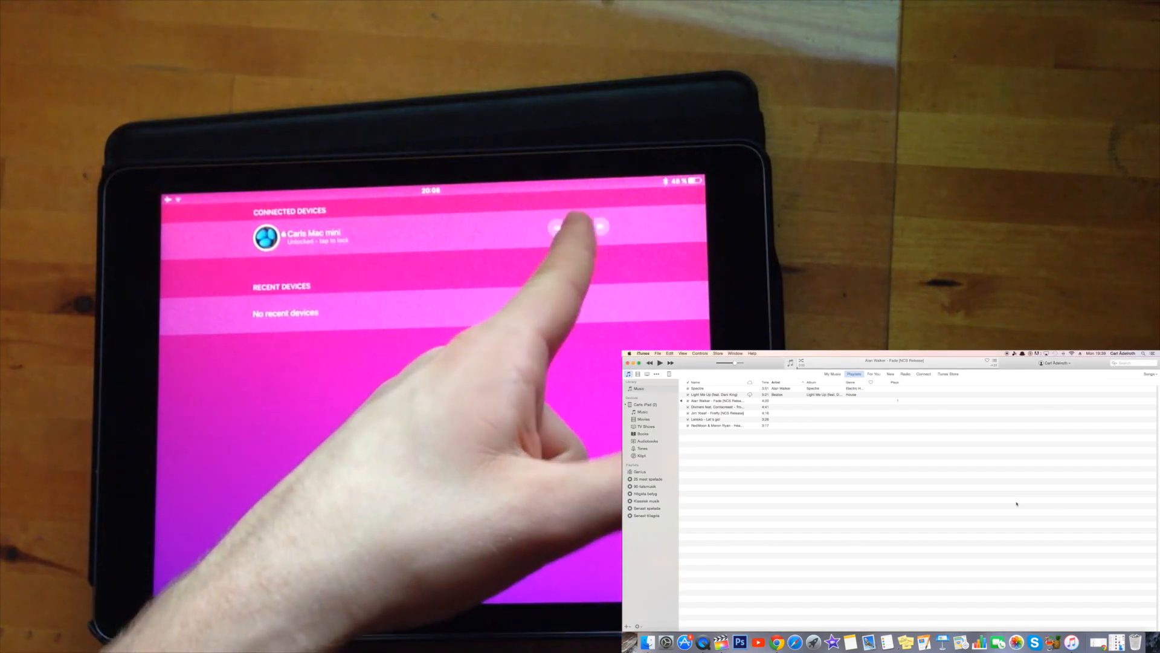
{"action": "left_click", "coordinate": [579, 227]}
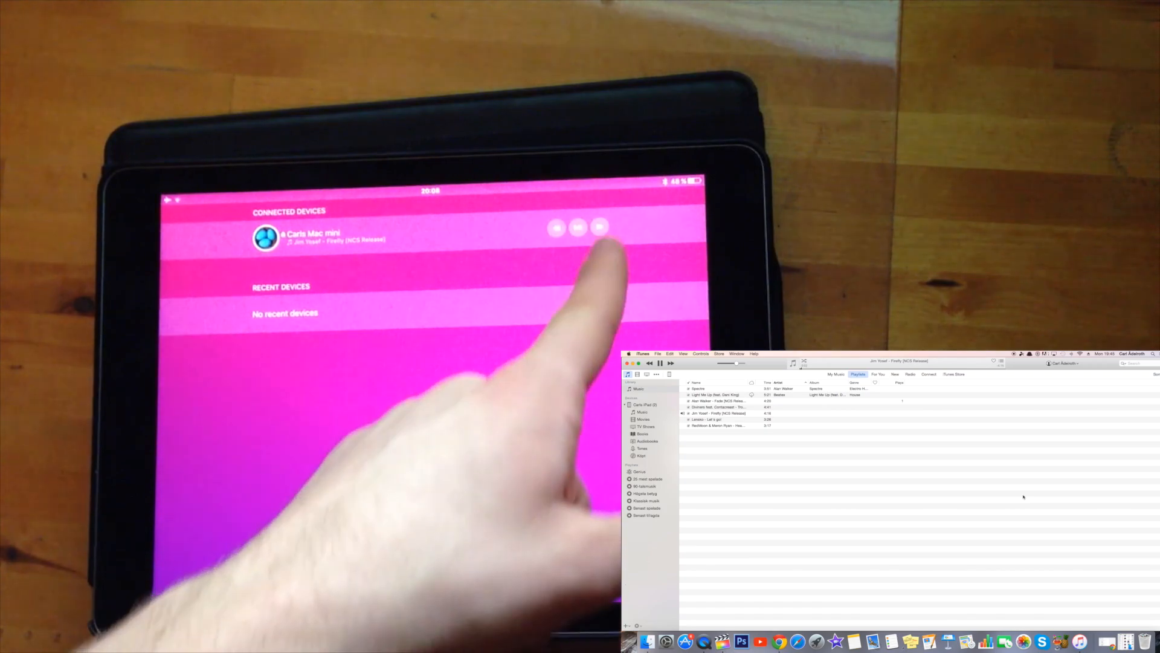
{"action": "left_click", "coordinate": [598, 228]}
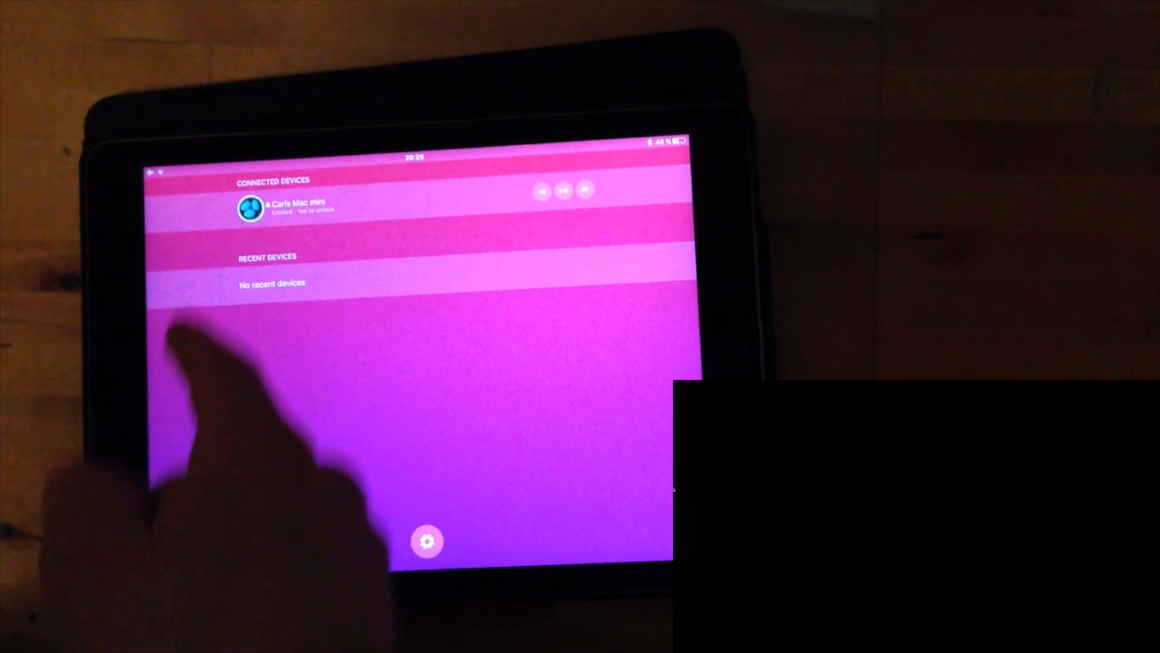
Step: Lock Carls Mac mini from the iPad's Connected Devices list, then unlock it again
{"action": "left_click", "coordinate": [282, 205]}
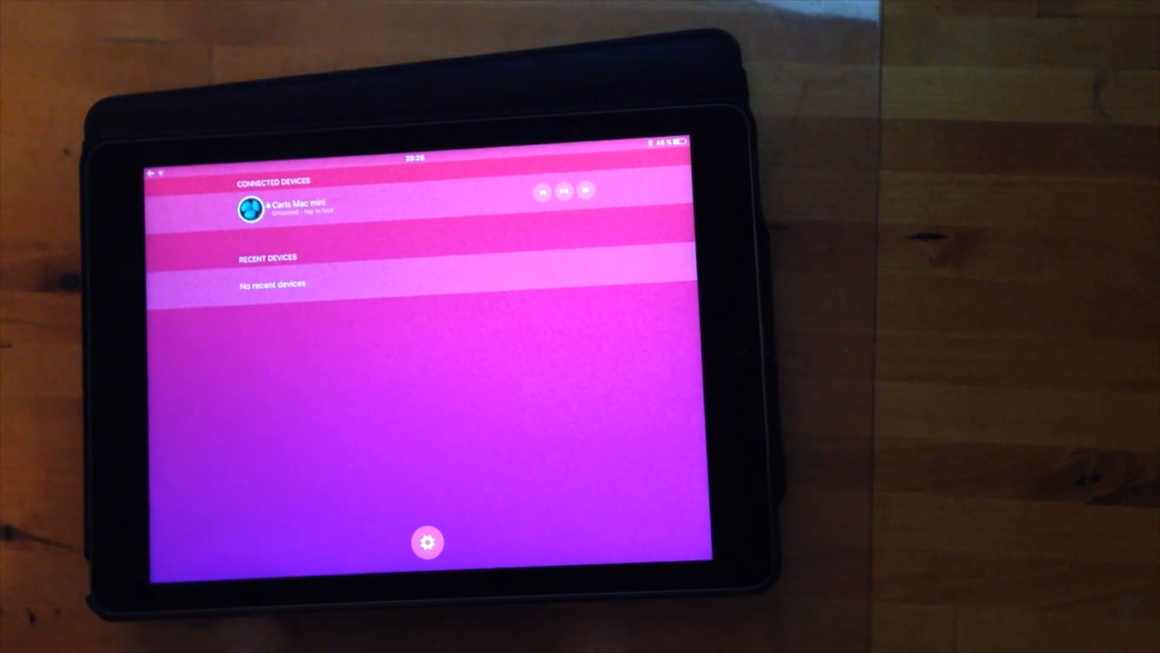
{"action": "left_click", "coordinate": [428, 541]}
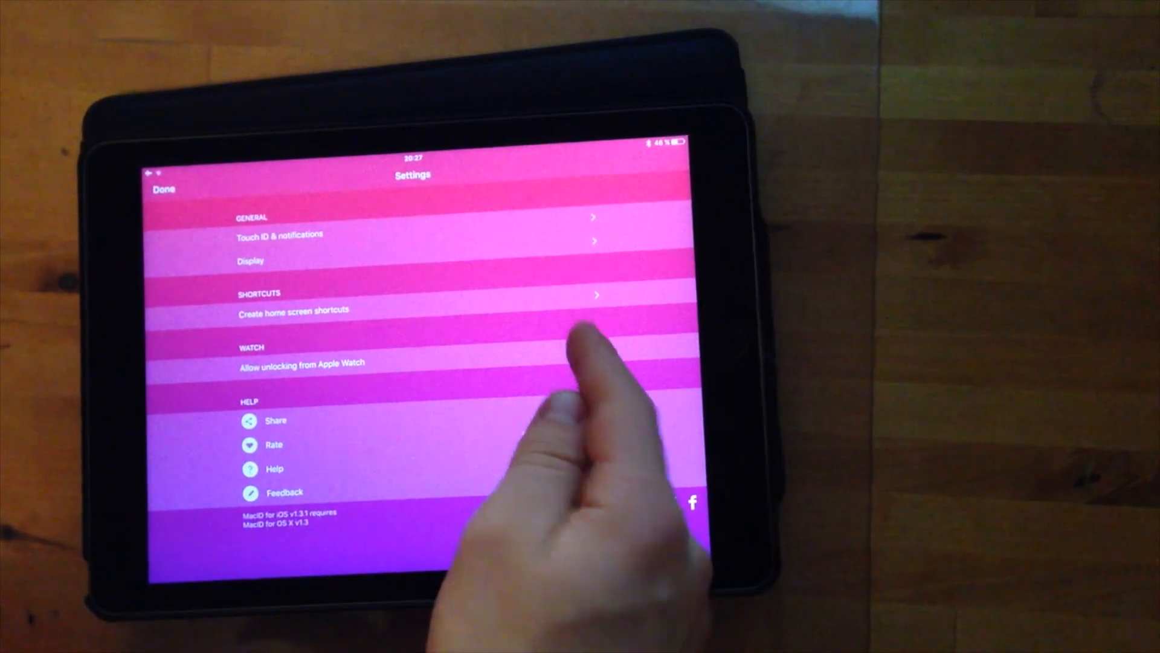
Step: Browse MacID Settings: Touch ID & notifications, Display and home screen shortcuts, returning to the list each time
{"action": "left_click", "coordinate": [588, 350]}
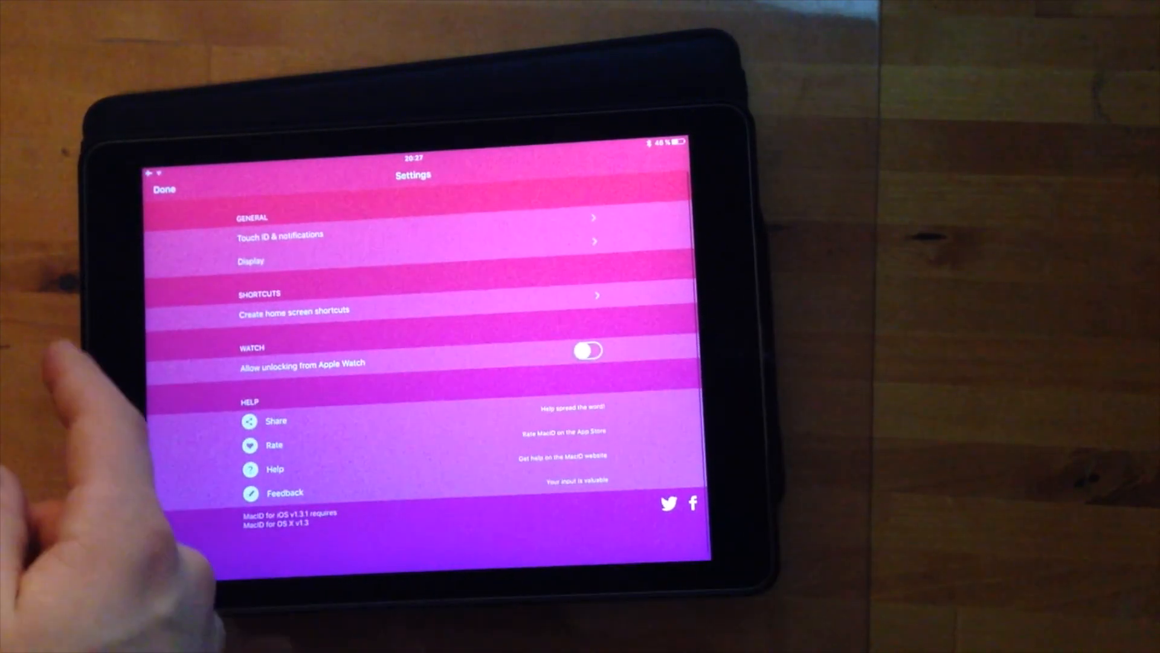
{"action": "left_click", "coordinate": [280, 236]}
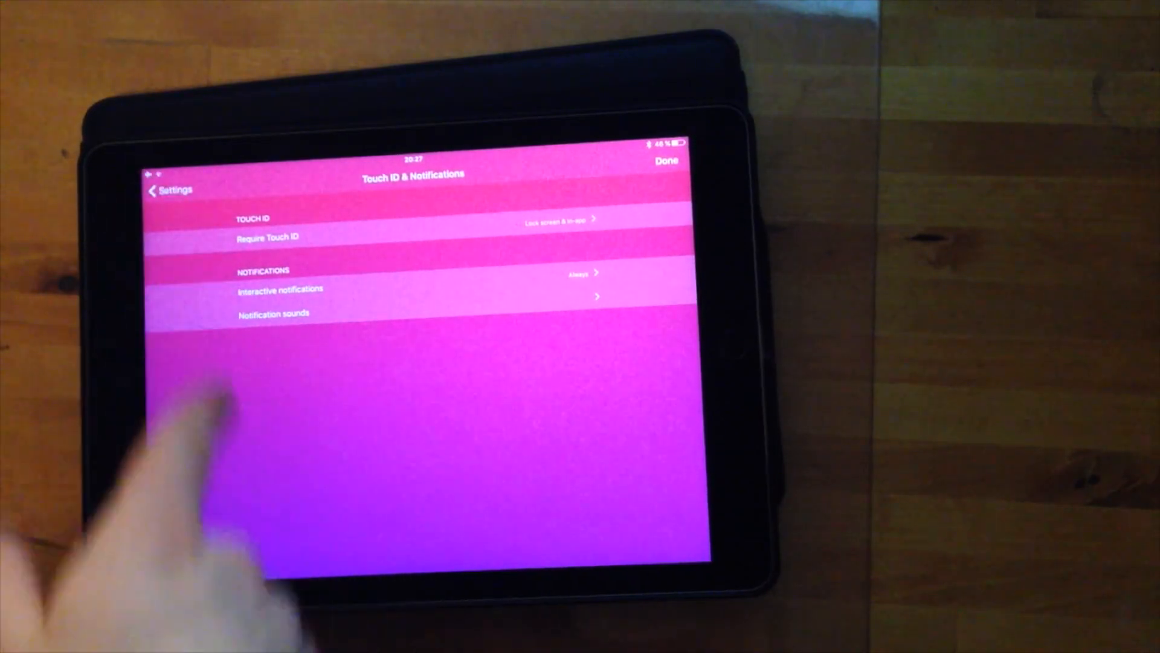
{"action": "left_click", "coordinate": [169, 191]}
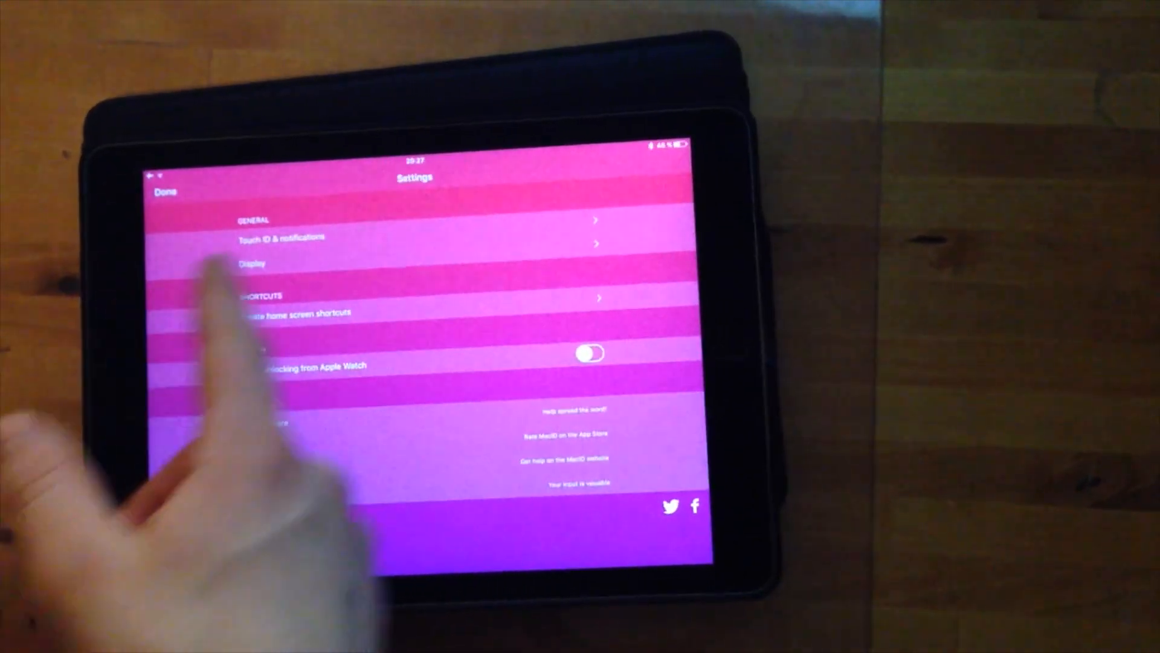
{"action": "left_click", "coordinate": [251, 262]}
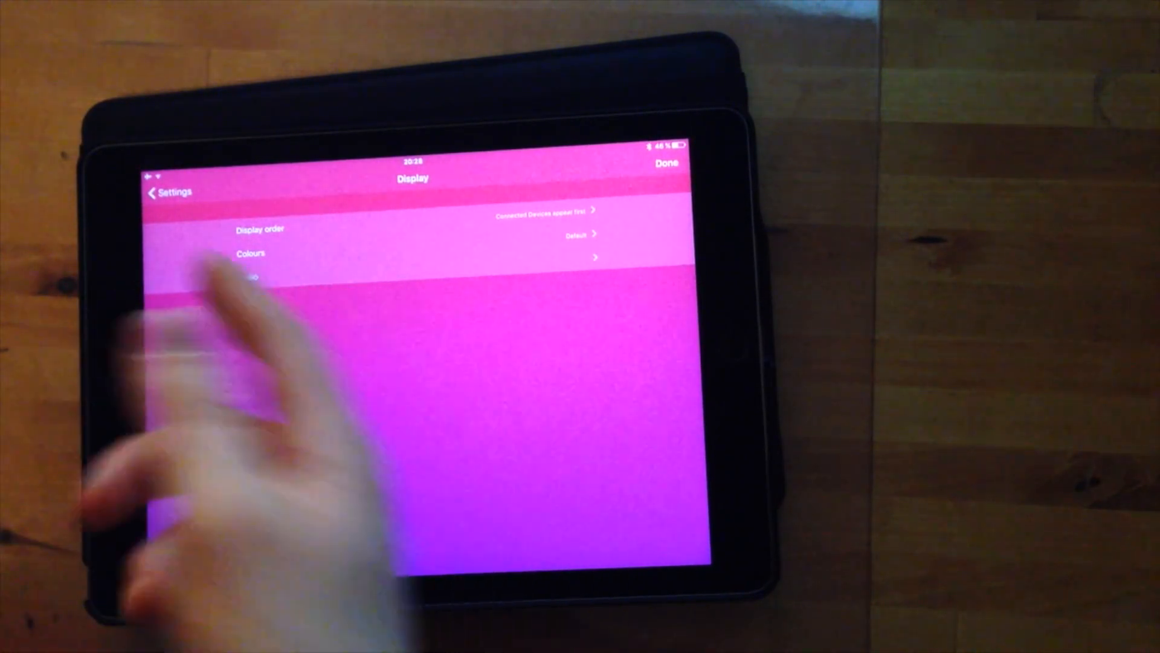
{"action": "left_click", "coordinate": [167, 192]}
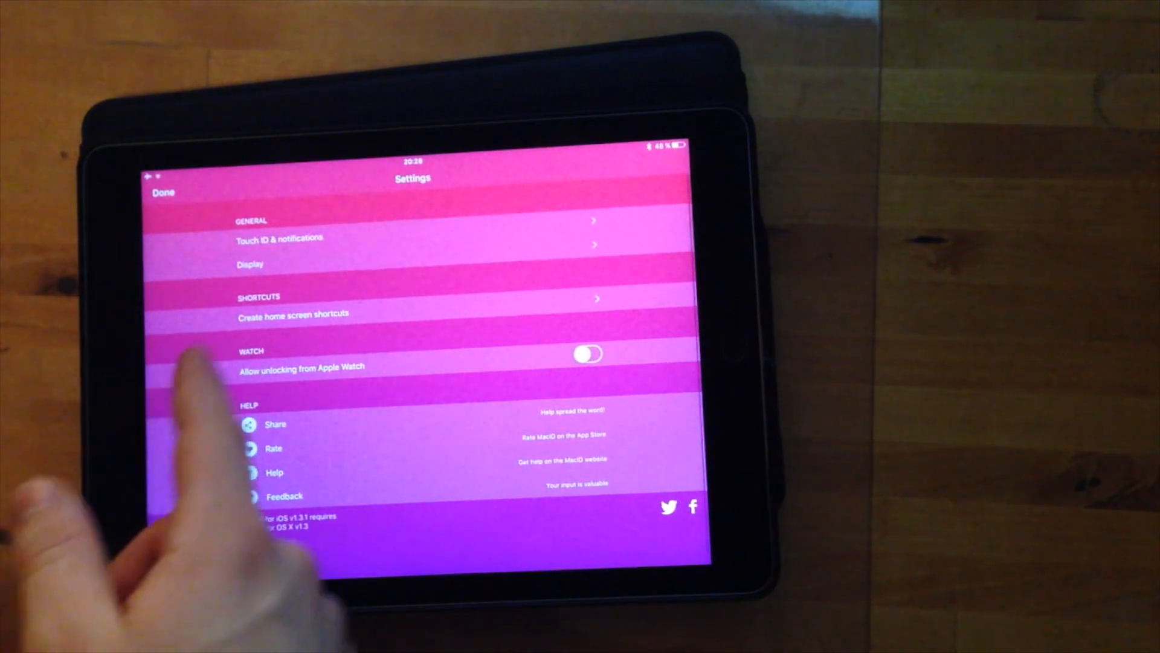
{"action": "left_click", "coordinate": [310, 314]}
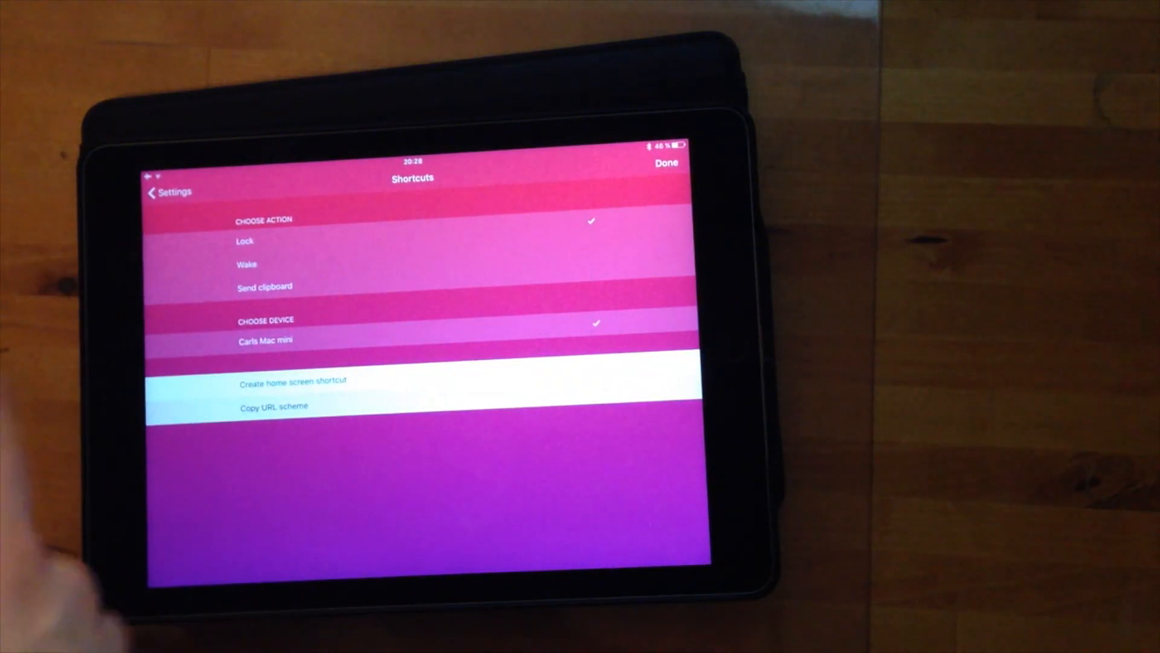
{"action": "left_click", "coordinate": [170, 192]}
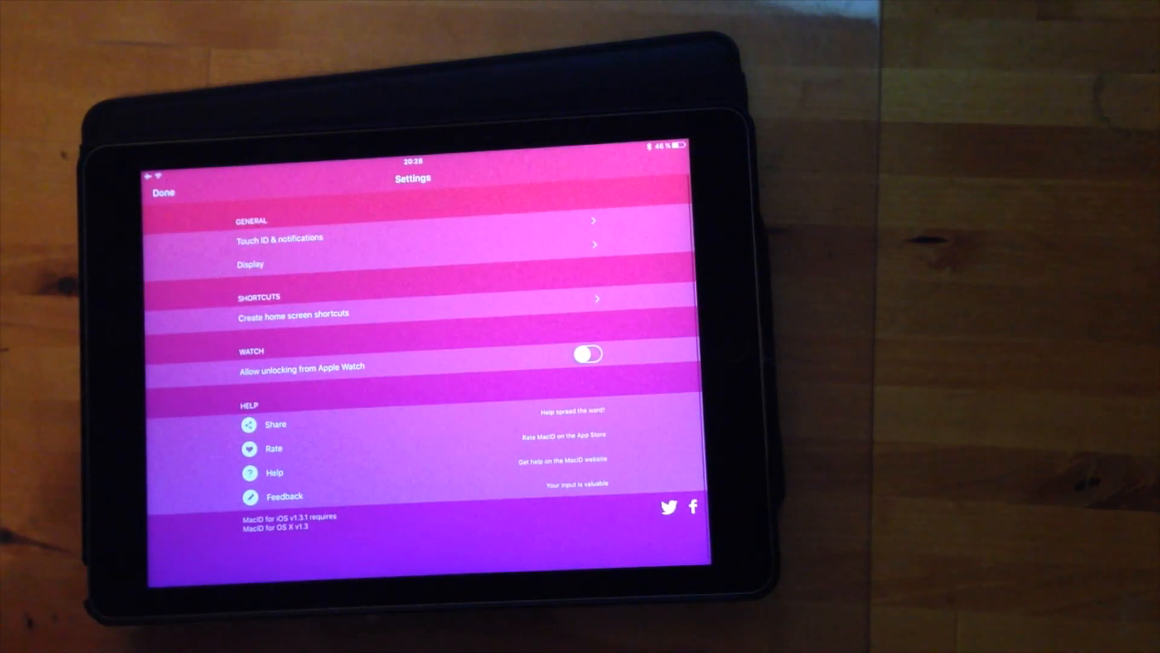